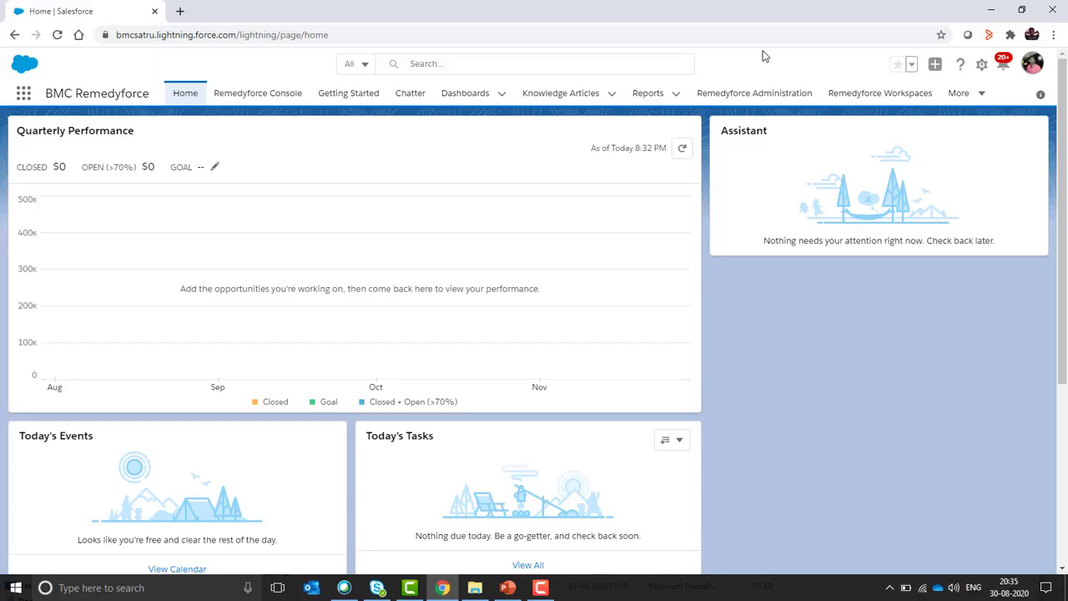
Reach Setup from the gear menu and filter Quick Find with 'sand' to show Sandboxes
{"action": "left_click", "coordinate": [983, 63]}
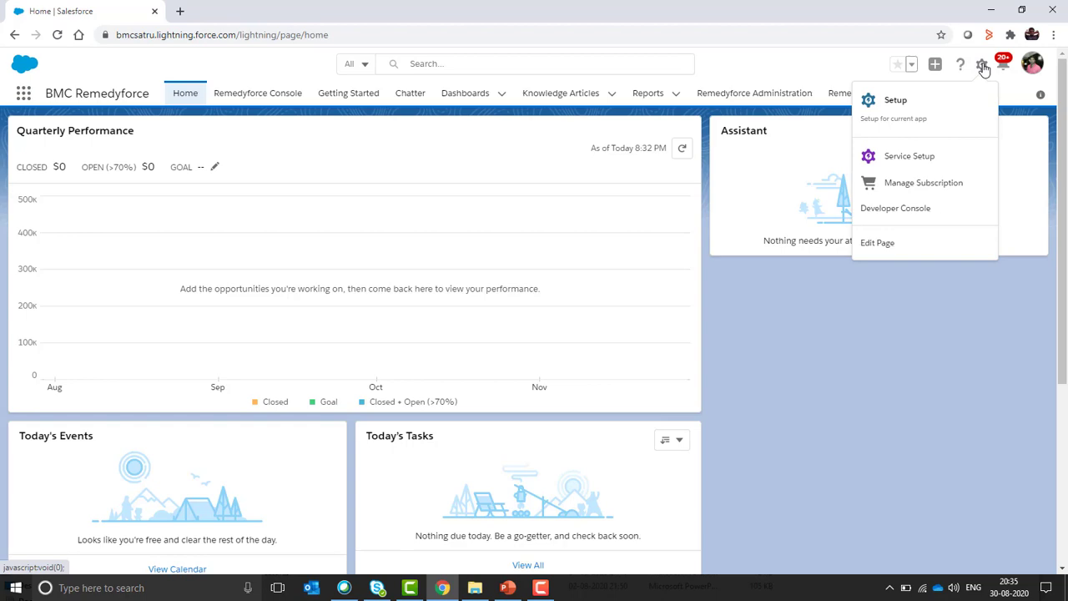
{"action": "left_click", "coordinate": [895, 99]}
{"action": "type", "text": "s"}
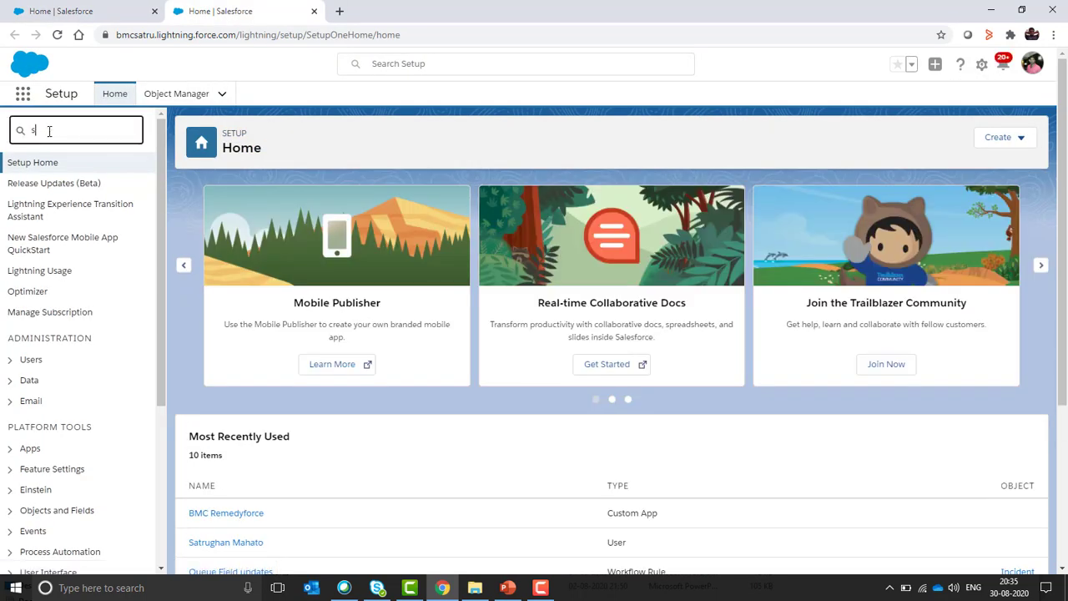
{"action": "type", "text": "and"}
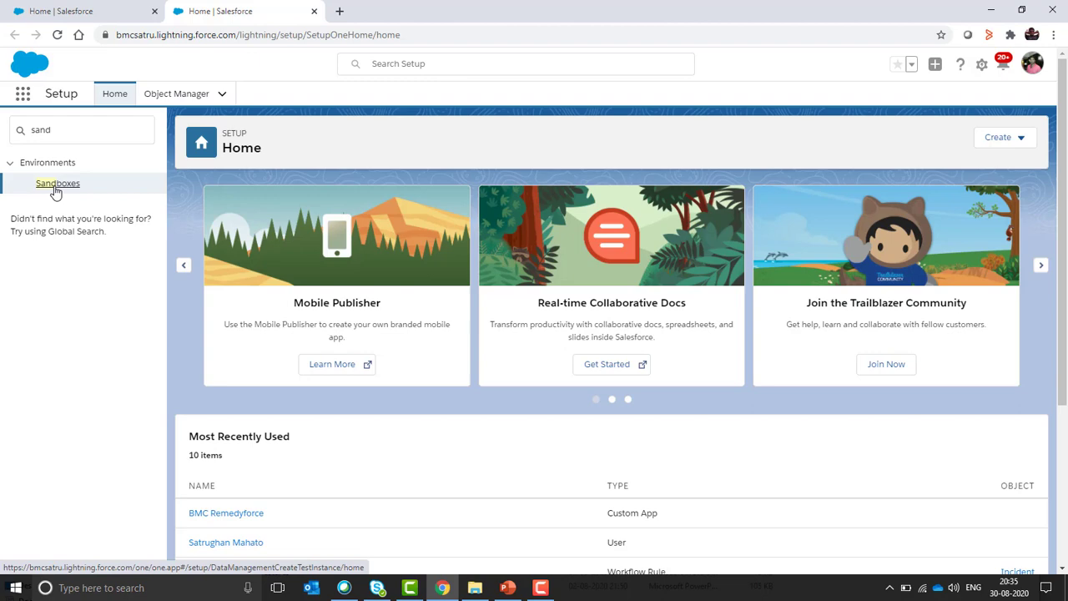
On the Sandboxes page begin a sandbox named RemedySPM sourced from Production
{"action": "left_click", "coordinate": [56, 183]}
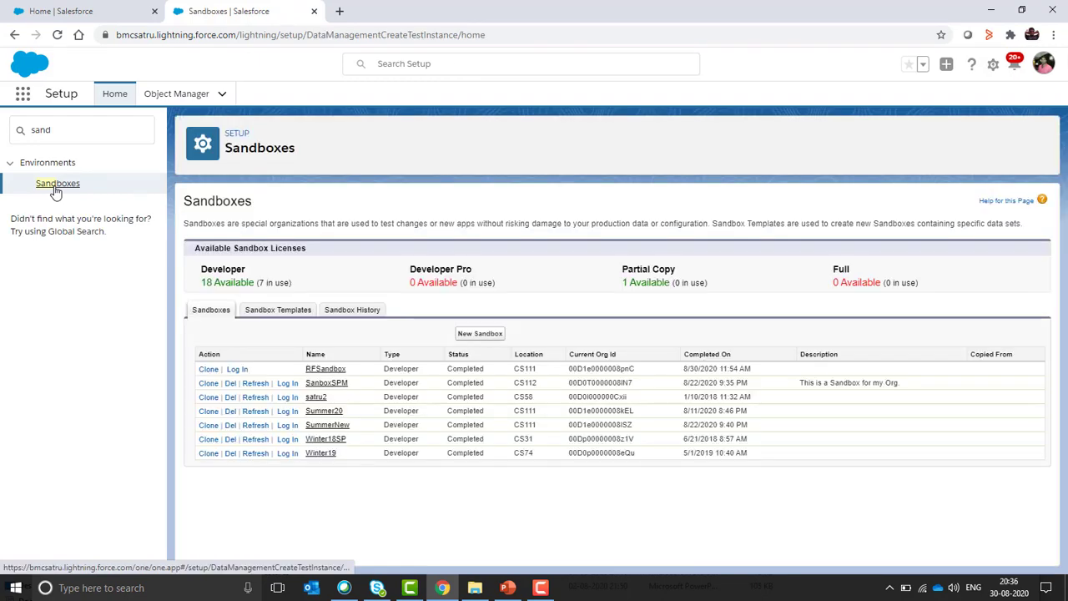
{"action": "mouse_move", "coordinate": [480, 333]}
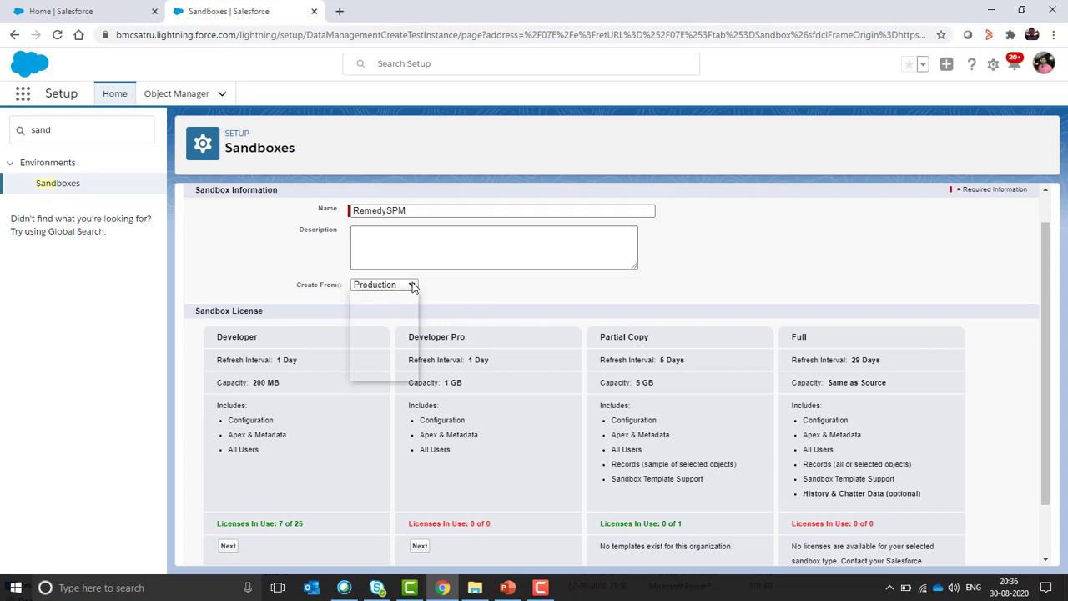
{"action": "left_click", "coordinate": [384, 285]}
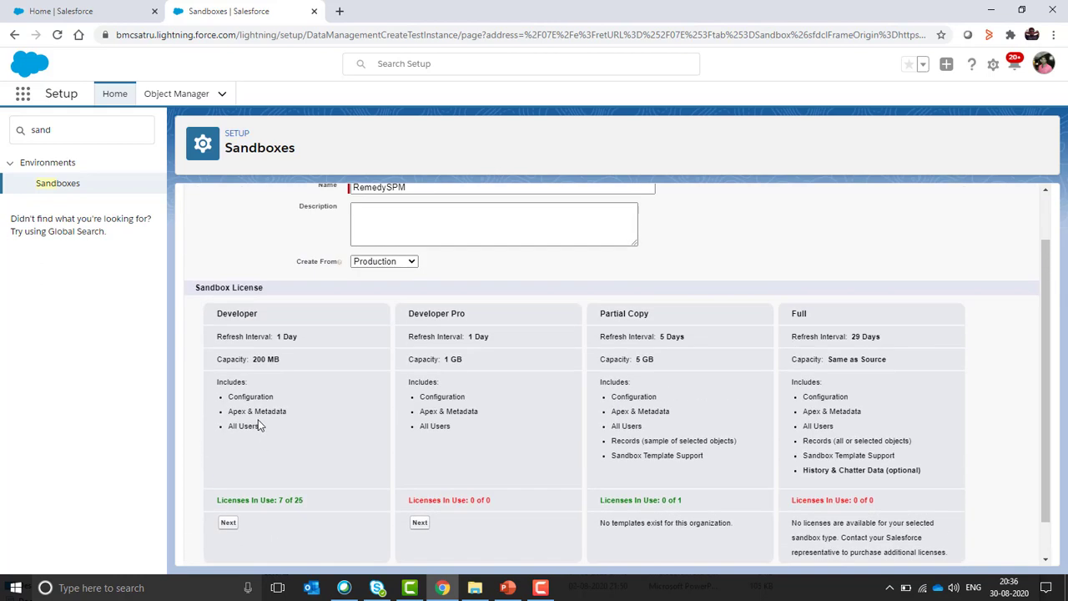
{"action": "scroll", "scroll_direction": "up", "scroll_amount": 3}
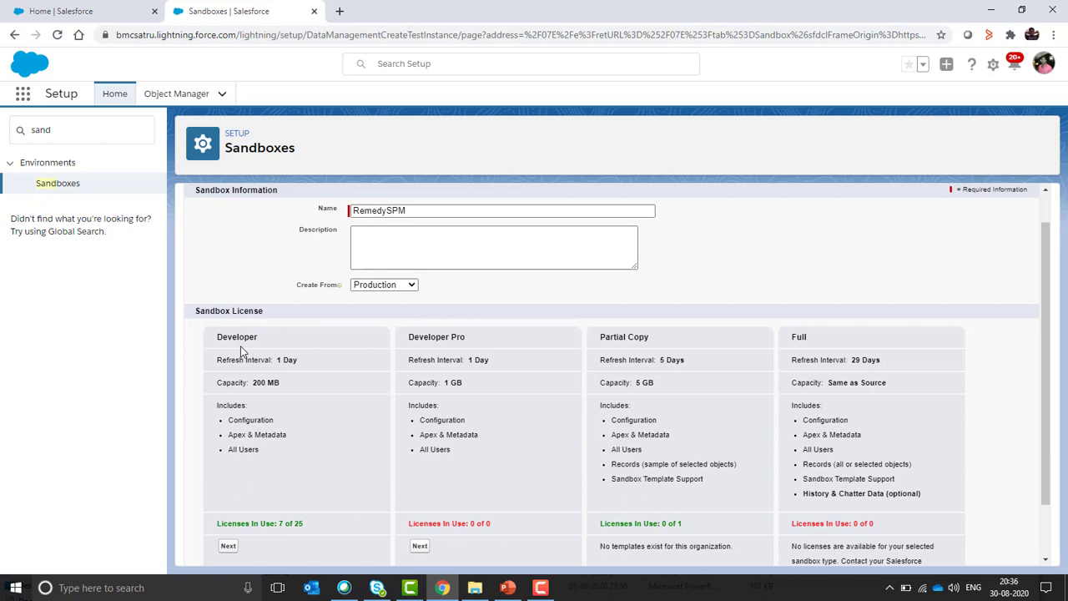
{"action": "scroll", "scroll_direction": "down", "scroll_amount": 3}
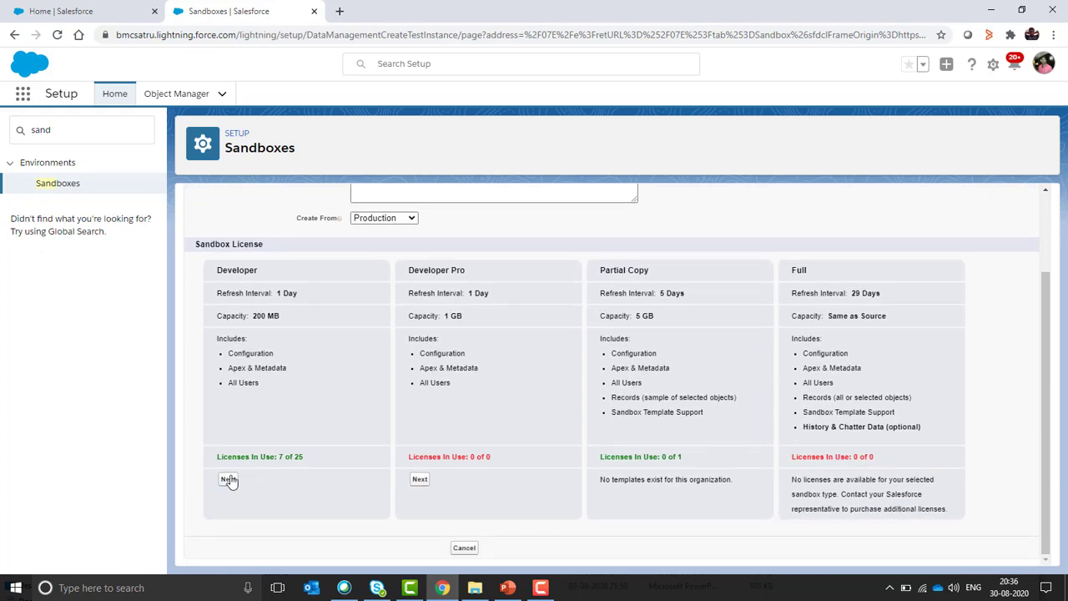
Choose the Developer license and create RemedySPM without an Apex class
{"action": "left_click", "coordinate": [228, 479]}
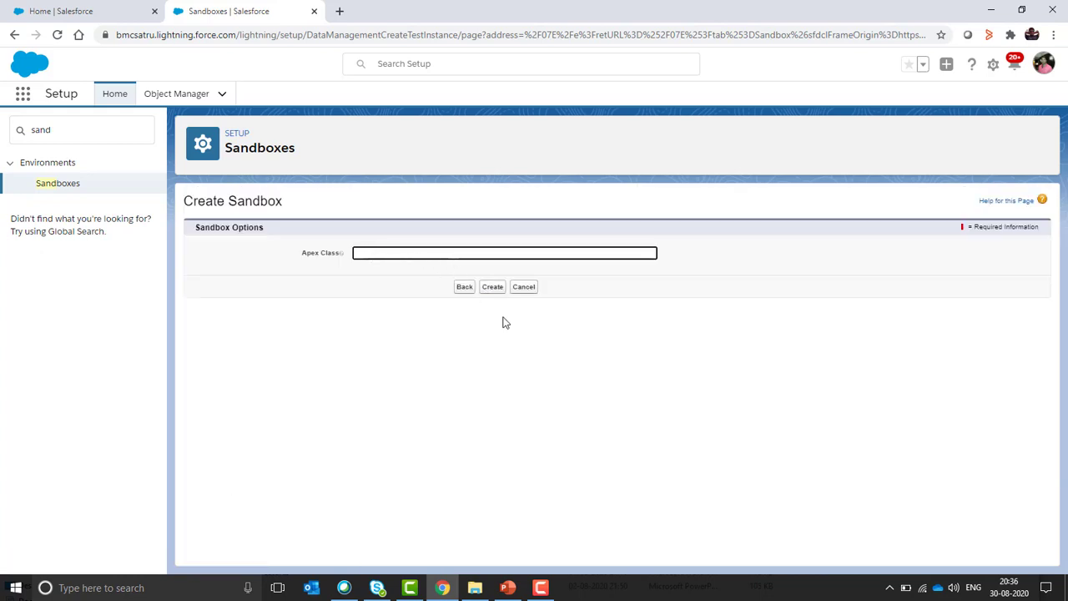
{"action": "left_click", "coordinate": [492, 286]}
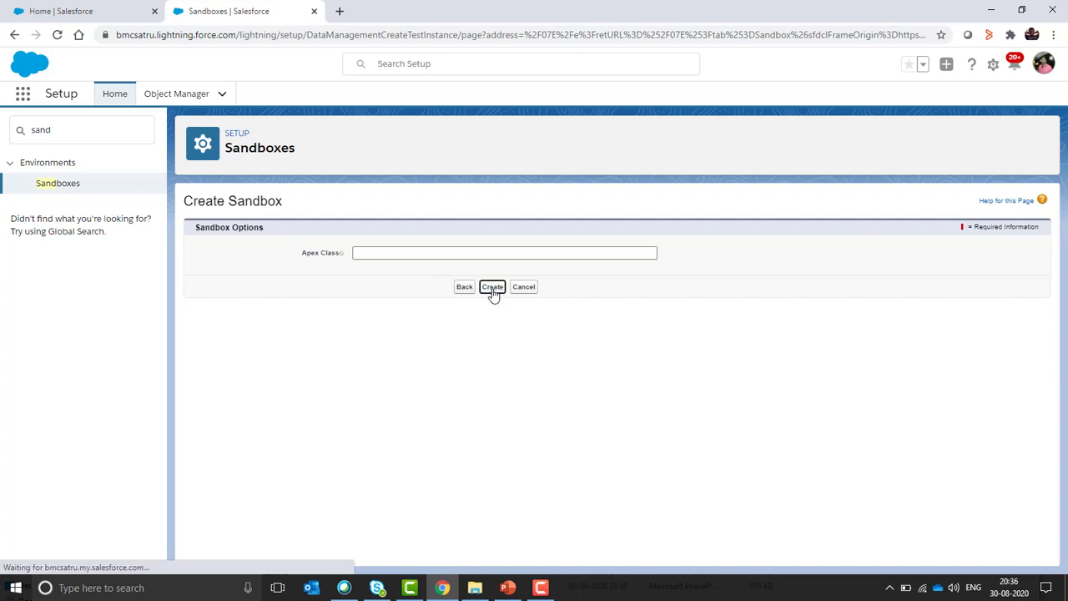
{"action": "left_click", "coordinate": [493, 286]}
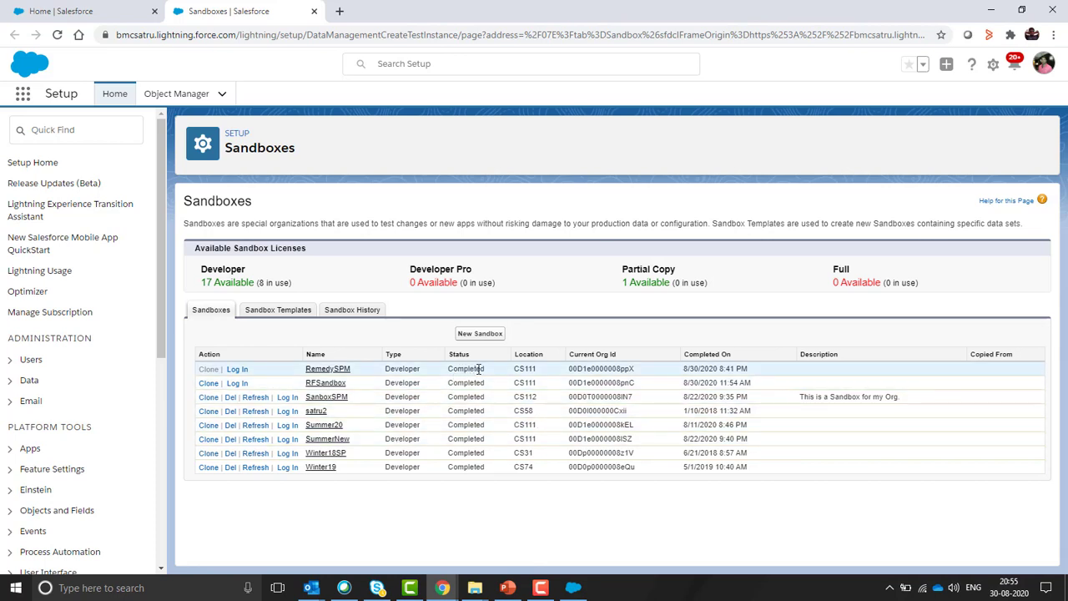
{"action": "mouse_move", "coordinate": [447, 372]}
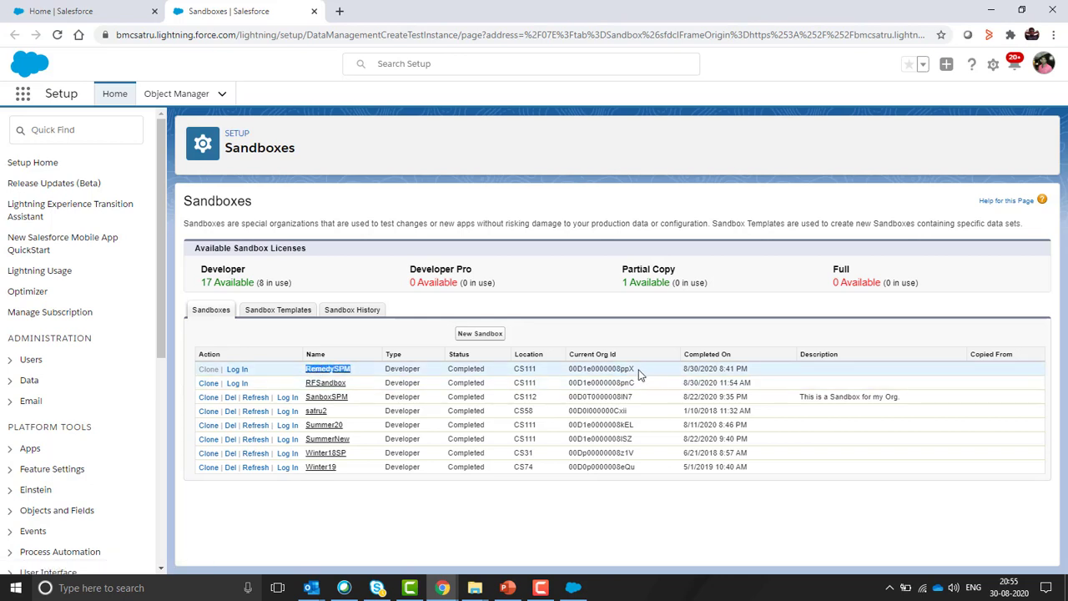
Select the completed RemedySPM org id, then move to the Outlook inbox
{"action": "double_click", "coordinate": [601, 368]}
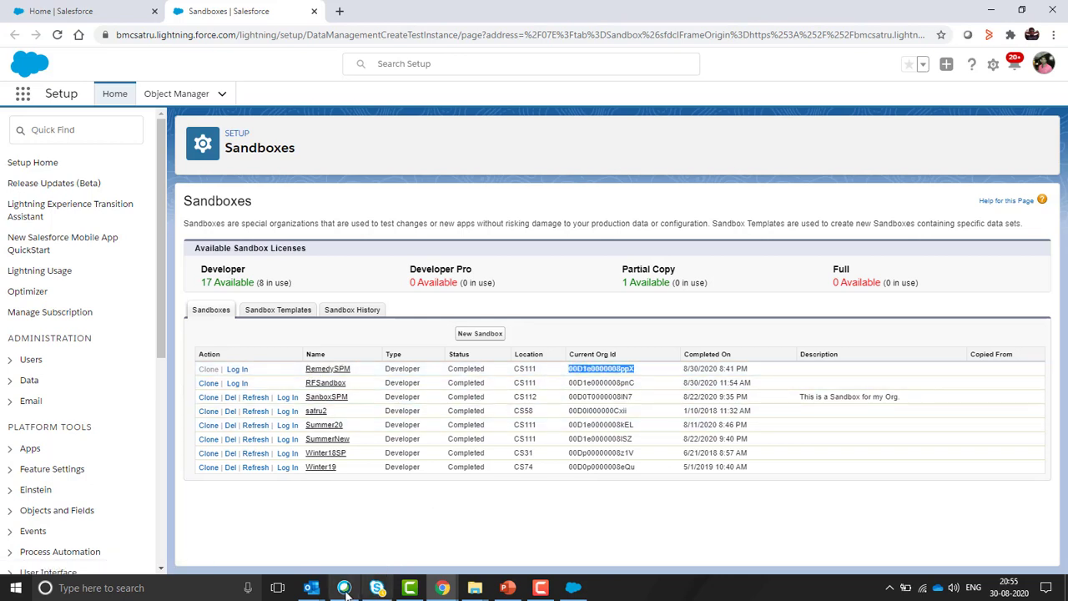
{"action": "left_click", "coordinate": [311, 588]}
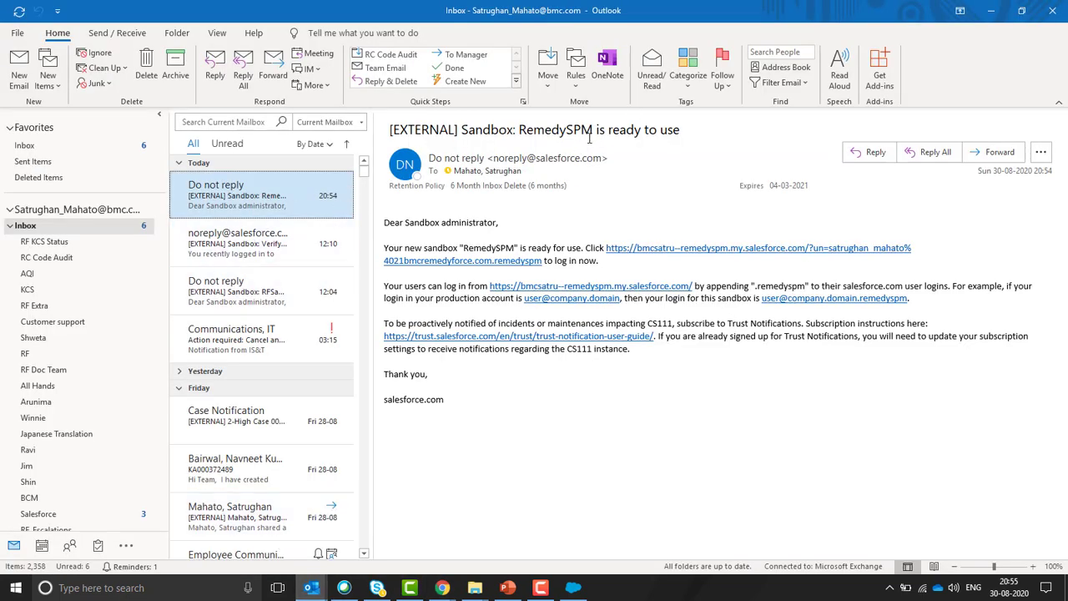
{"action": "mouse_move", "coordinate": [433, 259]}
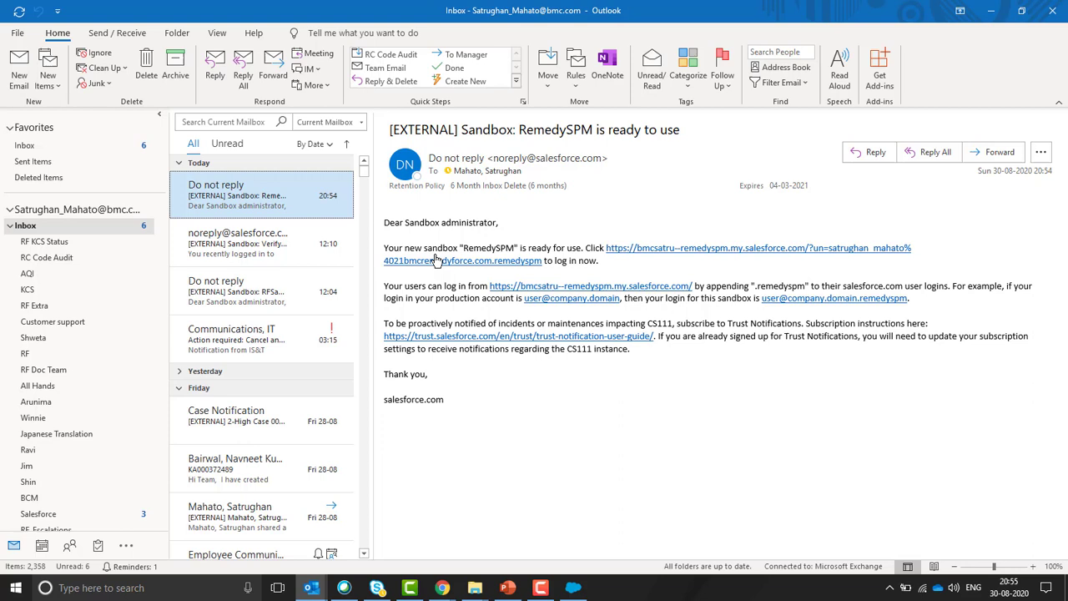
{"action": "mouse_move", "coordinate": [570, 292]}
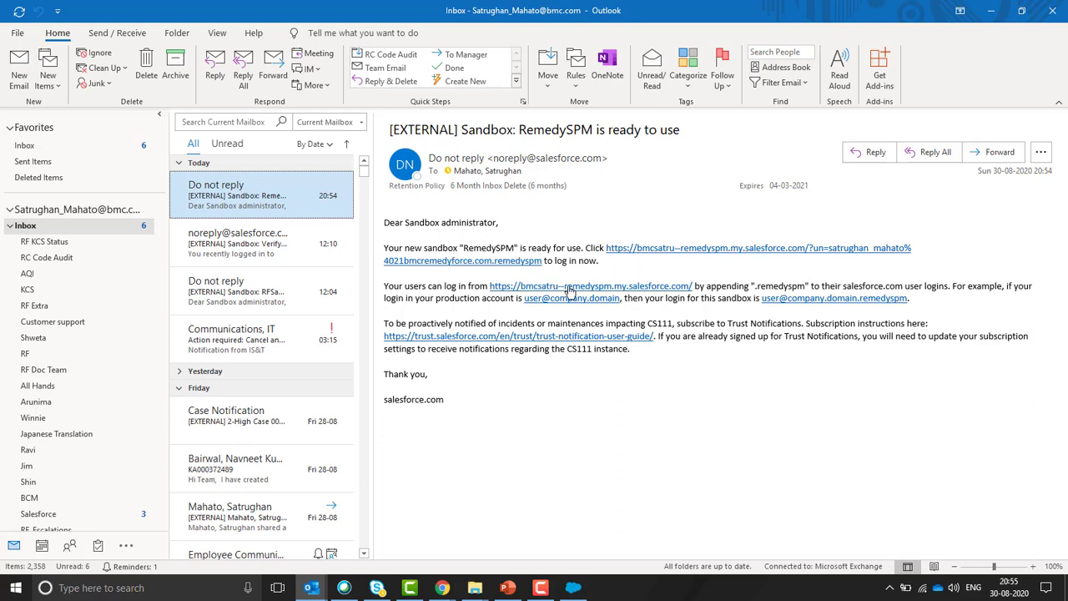
{"action": "mouse_move", "coordinate": [556, 276]}
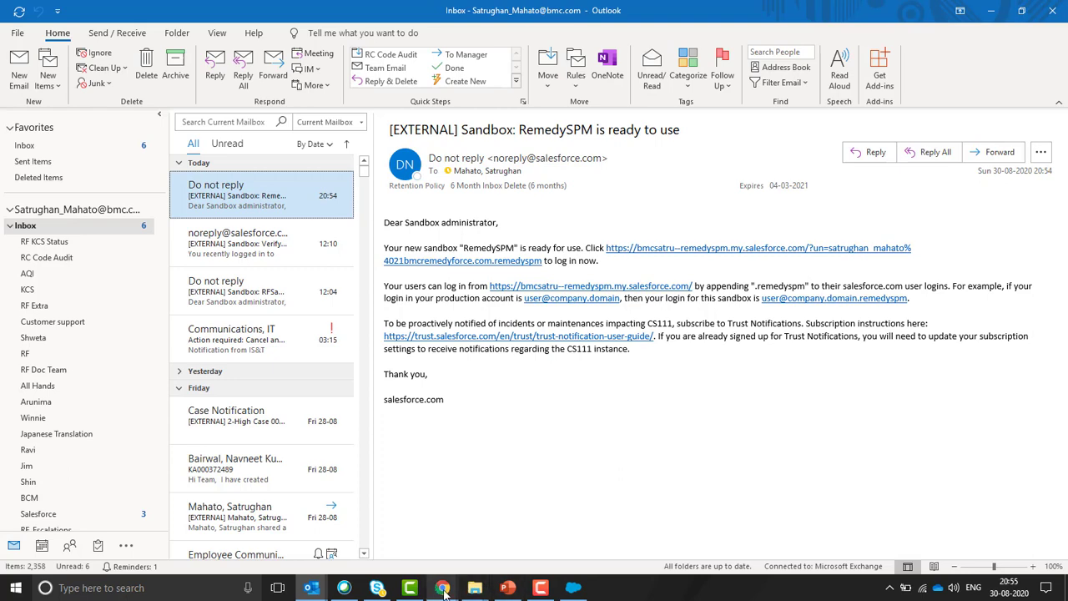
Back in Chrome, start the RemedySPM login and enter the password
{"action": "left_click", "coordinate": [442, 587]}
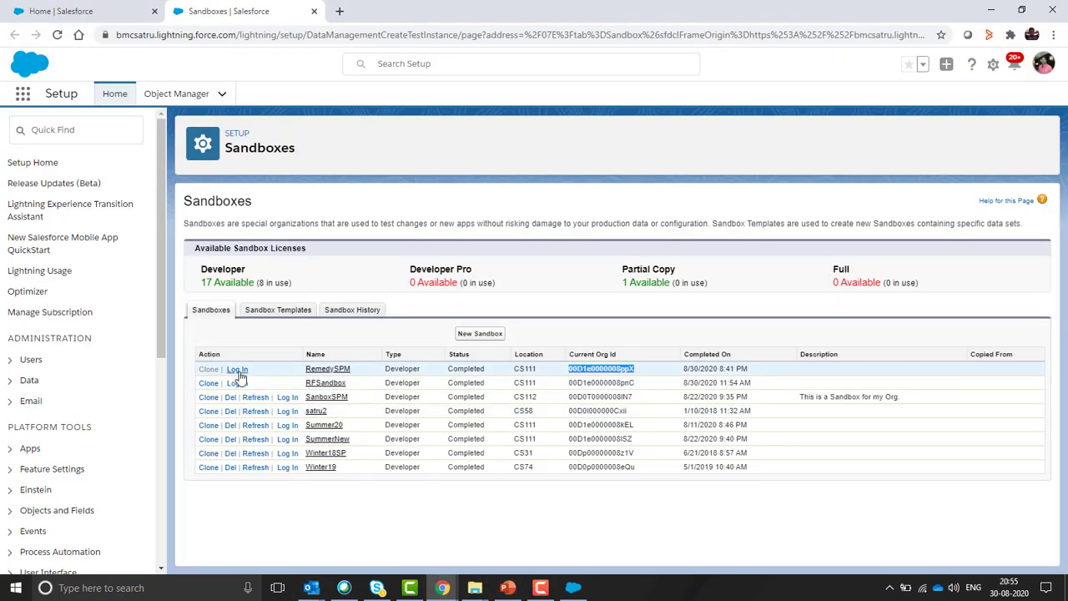
{"action": "left_click", "coordinate": [237, 369]}
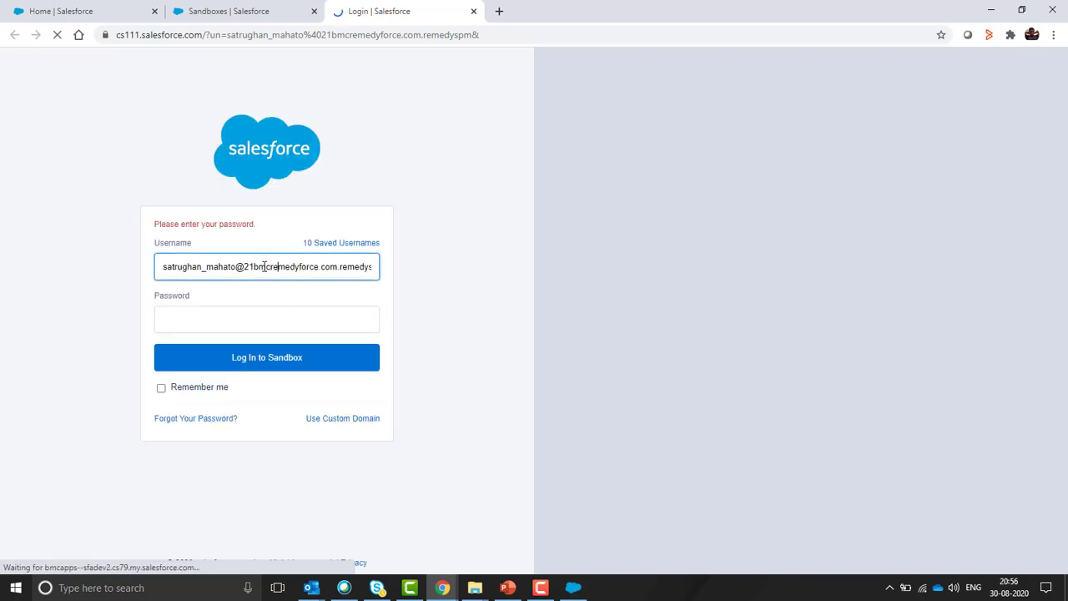
{"action": "left_click", "coordinate": [266, 319]}
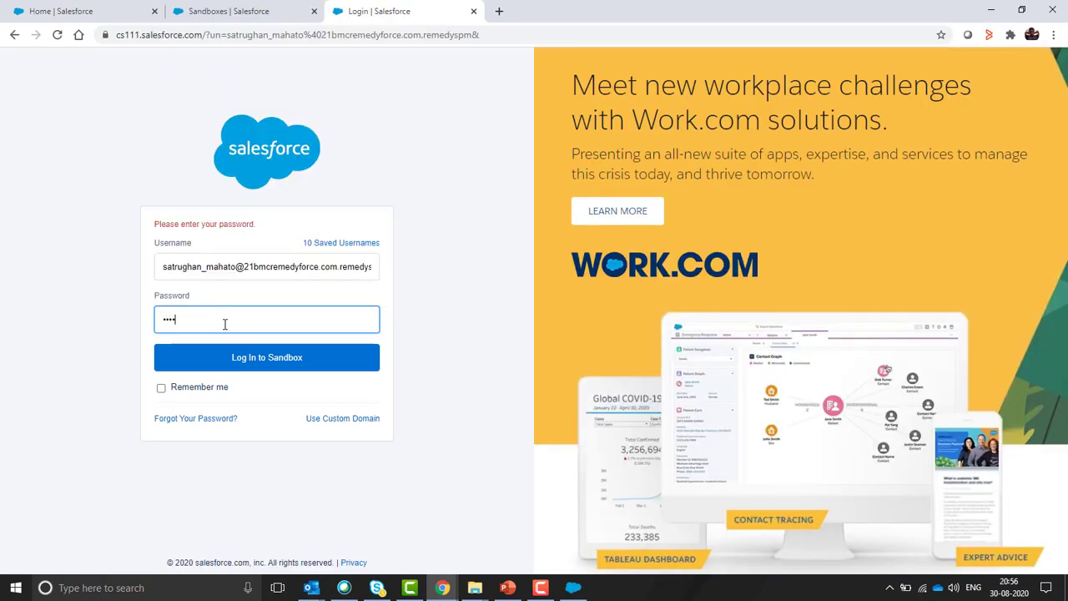
Log in to RemedySPM, landing on a Remedyforce Console with no incidents
{"action": "left_click", "coordinate": [267, 357]}
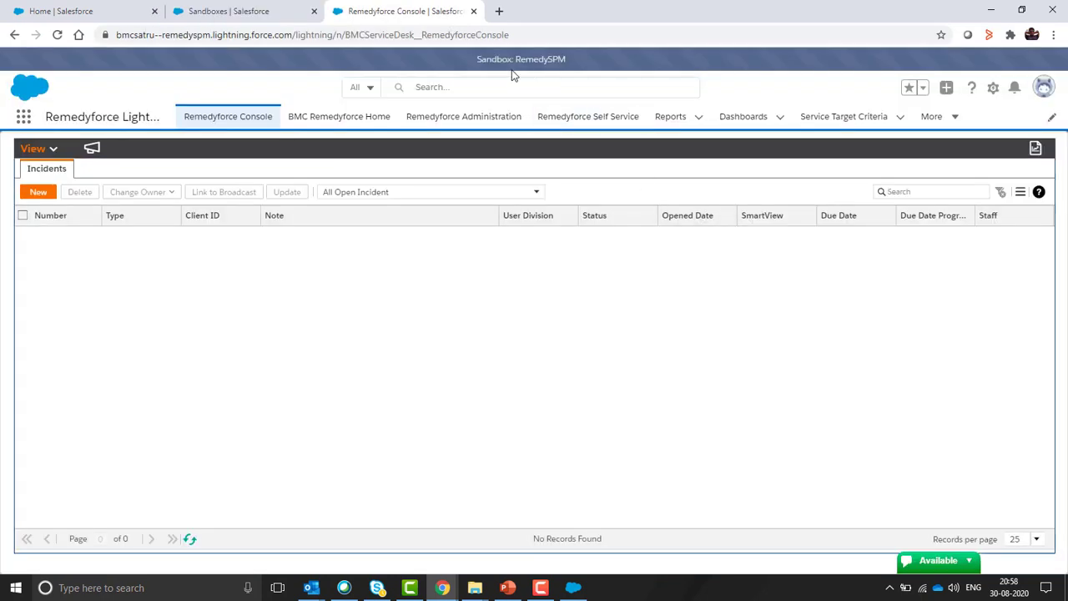
{"action": "mouse_move", "coordinate": [576, 64]}
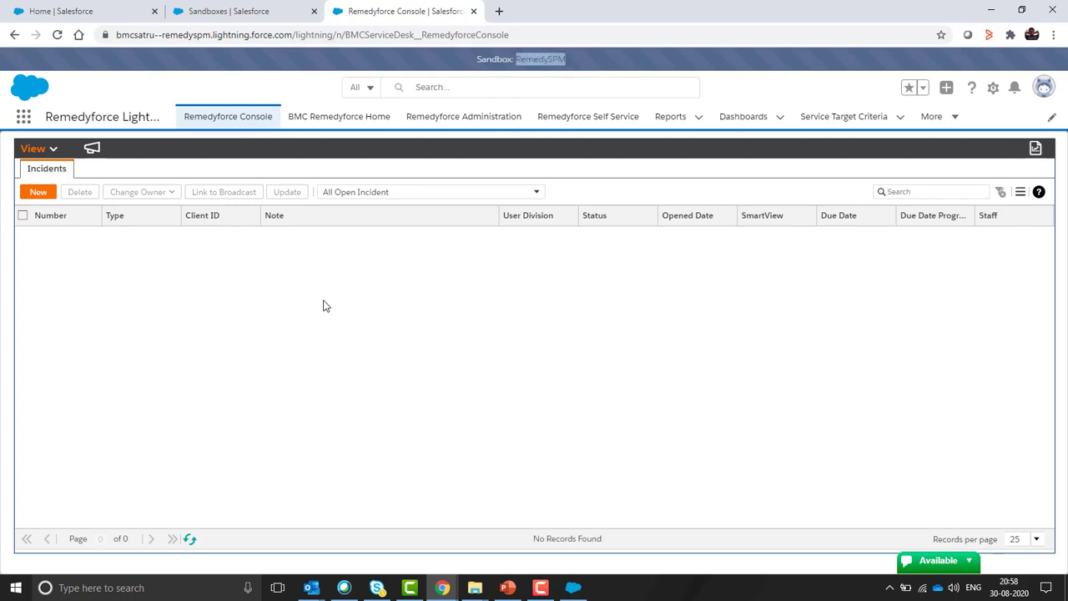
{"action": "mouse_move", "coordinate": [223, 310]}
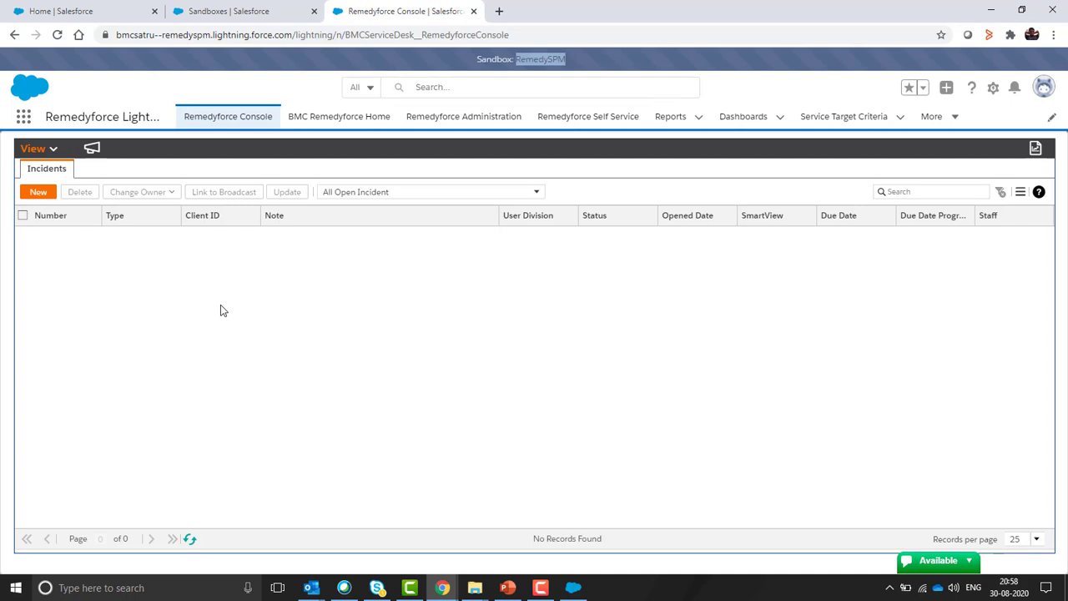